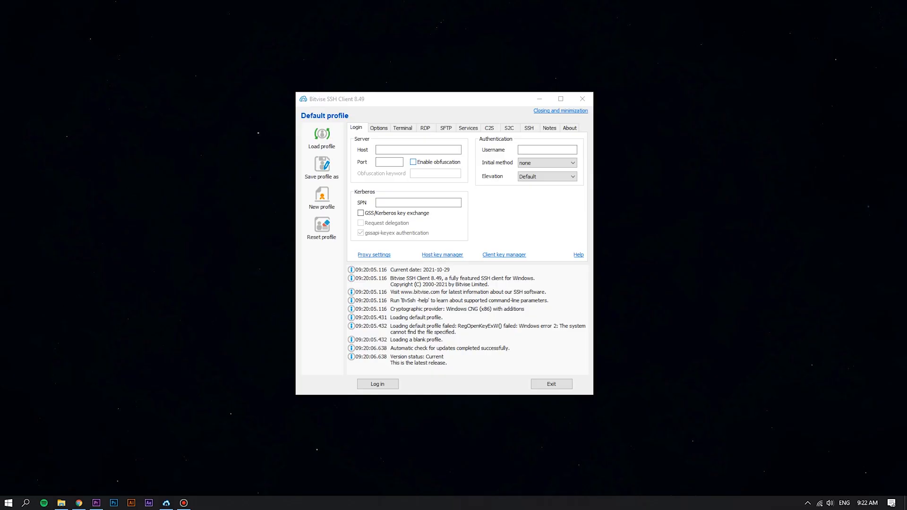
# Connect to the VPS over SSH on port 22 in Bitvise.
pyautogui.click(417, 149)
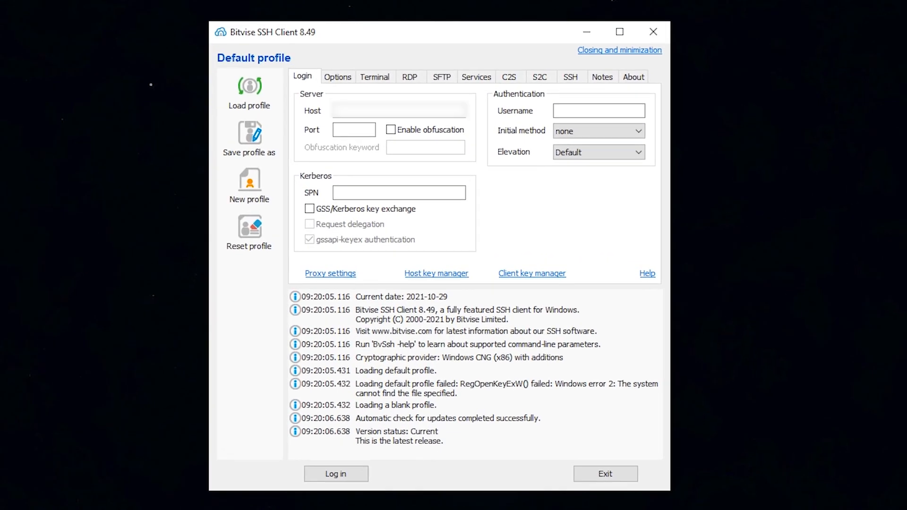
pyautogui.click(398, 193)
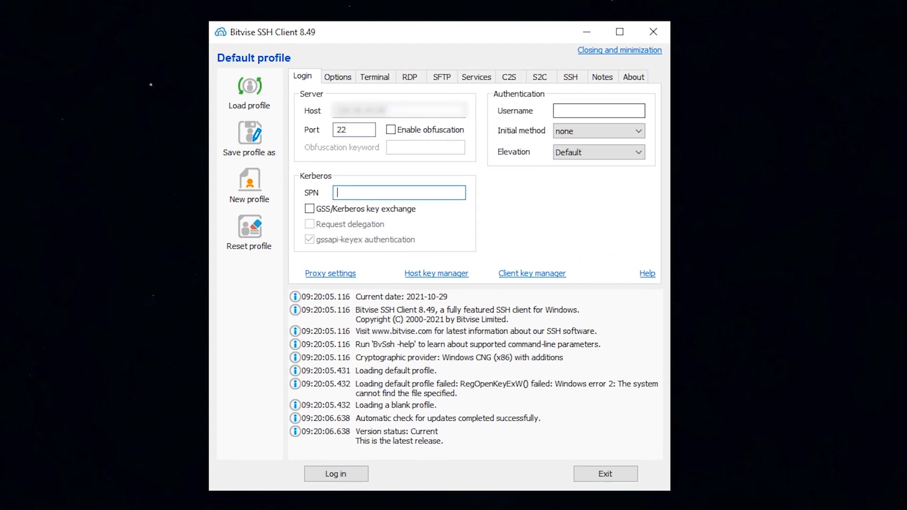
pyautogui.click(335, 473)
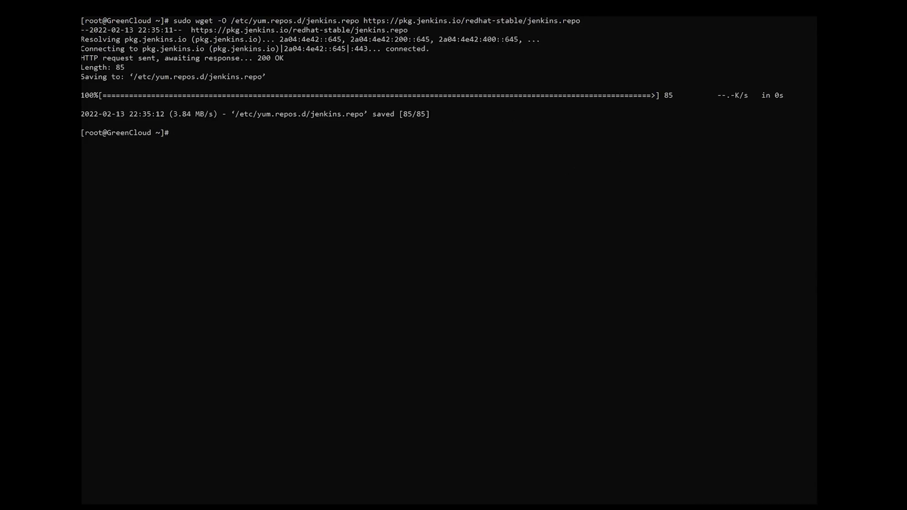
# Import the Jenkins signing key, install epel-release, then java-11-openjdk-devel.
pyautogui.write('sudo rpm --import https://pkg.jenkins.io/redhat-stable/jenkins.io.key')
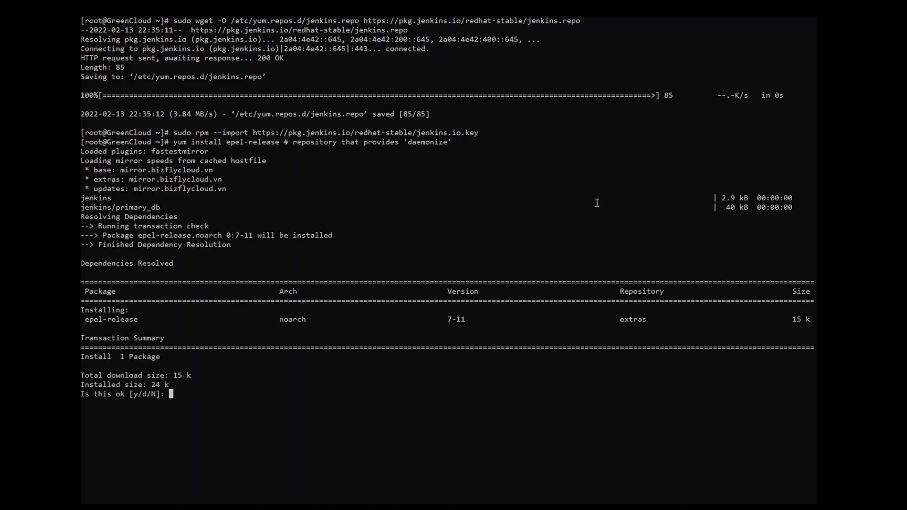
pyautogui.write('y')
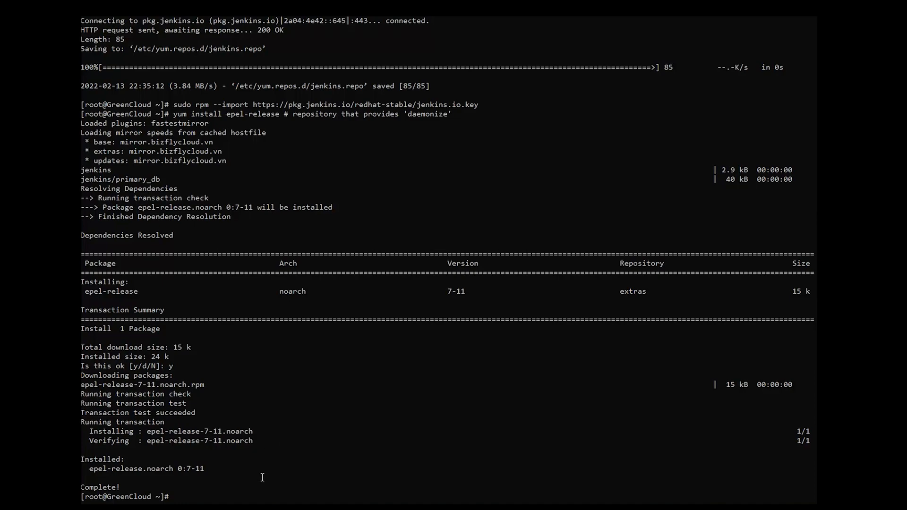
pyautogui.write('yum install java-11-openjdk-devel')
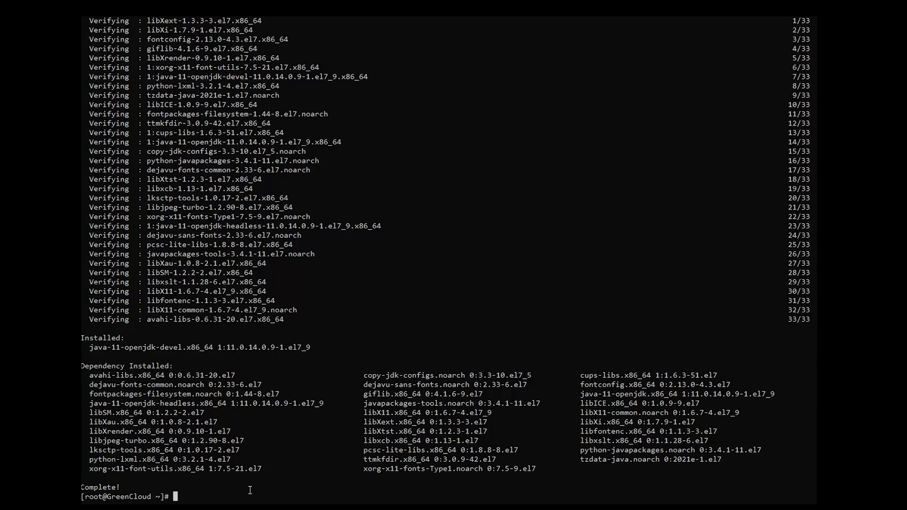
# Install Jenkins, start, check status, enable at boot, and install firewalld.
pyautogui.write('yum install jenkins')
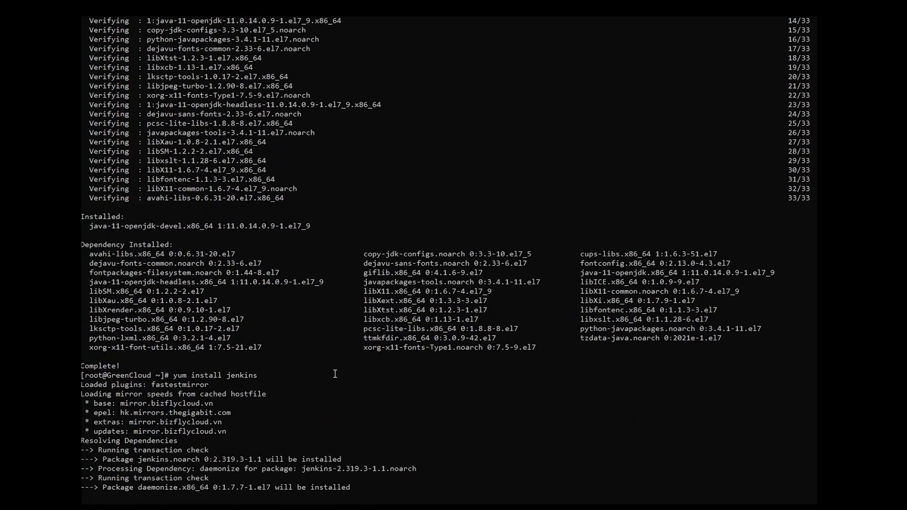
pyautogui.write('y/d/N]: y')
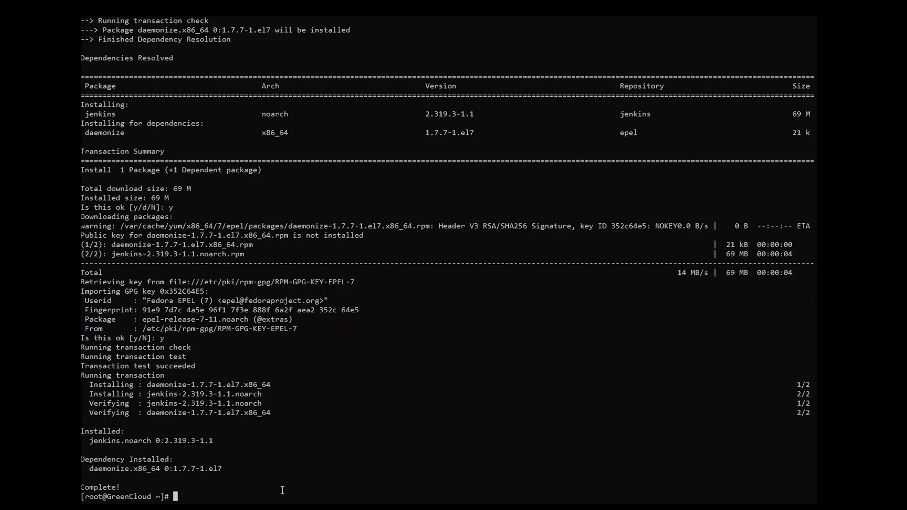
pyautogui.write('systemctl start jenkins')
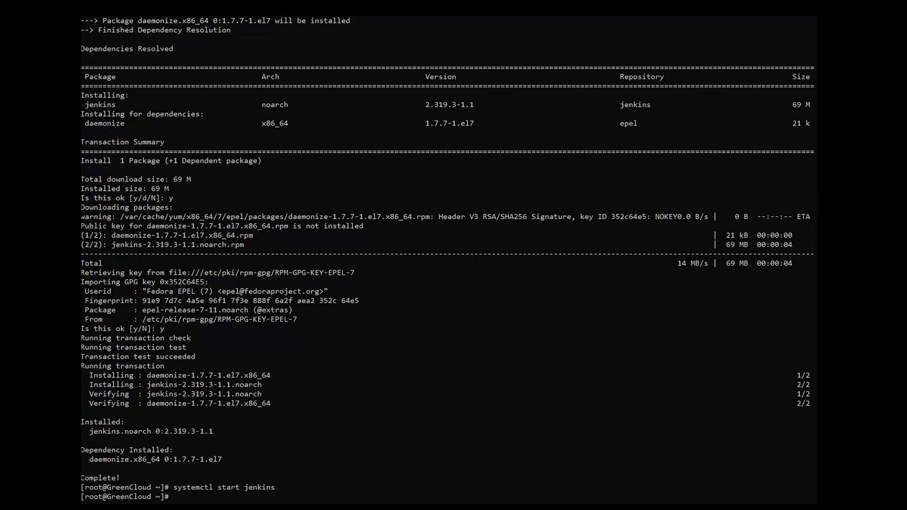
pyautogui.write('systemctl status jenkins')
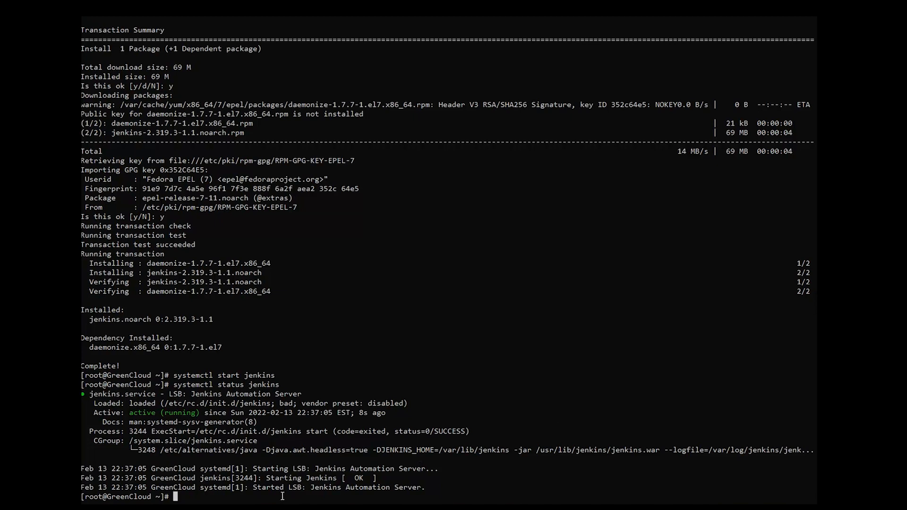
pyautogui.write('systemctl enable jenkins')
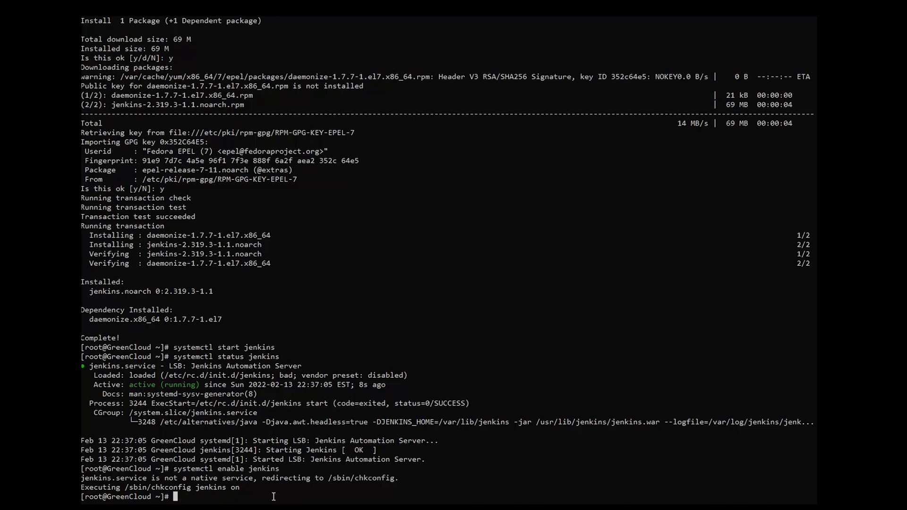
pyautogui.write('sudo yum install firewalld -y')
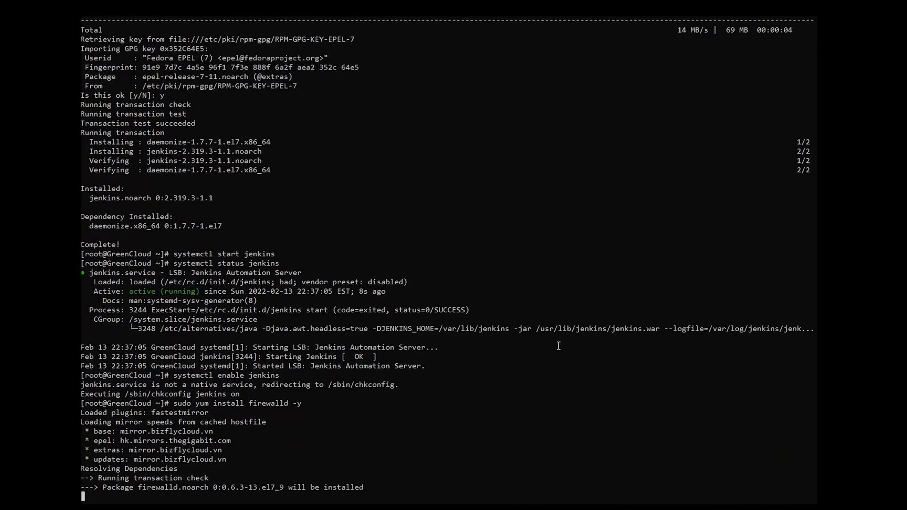
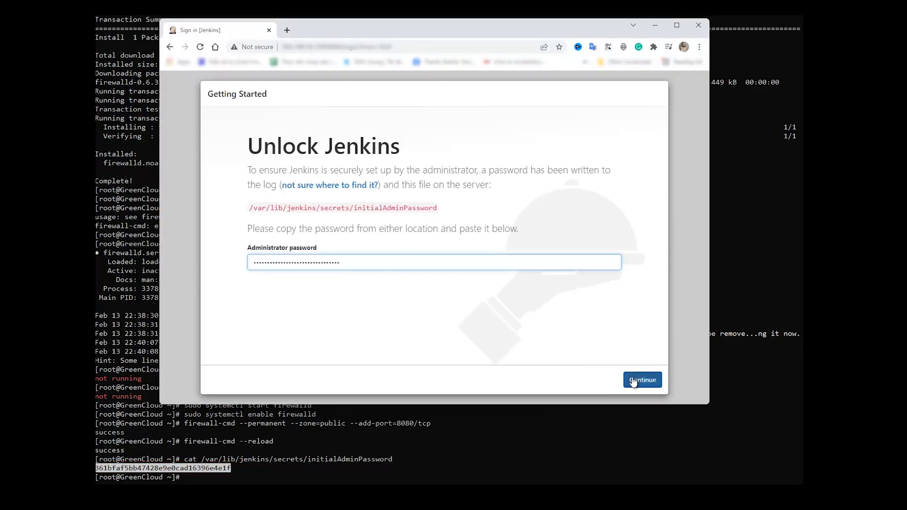
# Start firewalld, open port 8080/tcp, and print /var/lib/jenkins/secrets/initialAdminPassword.
pyautogui.click(641, 379)
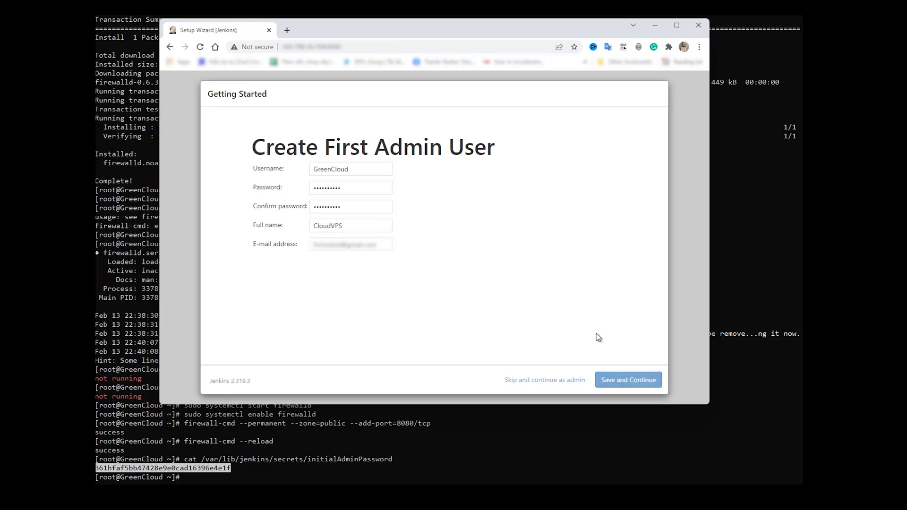
# Save the admin user and instance URL, then choose Start using Jenkins.
pyautogui.click(627, 379)
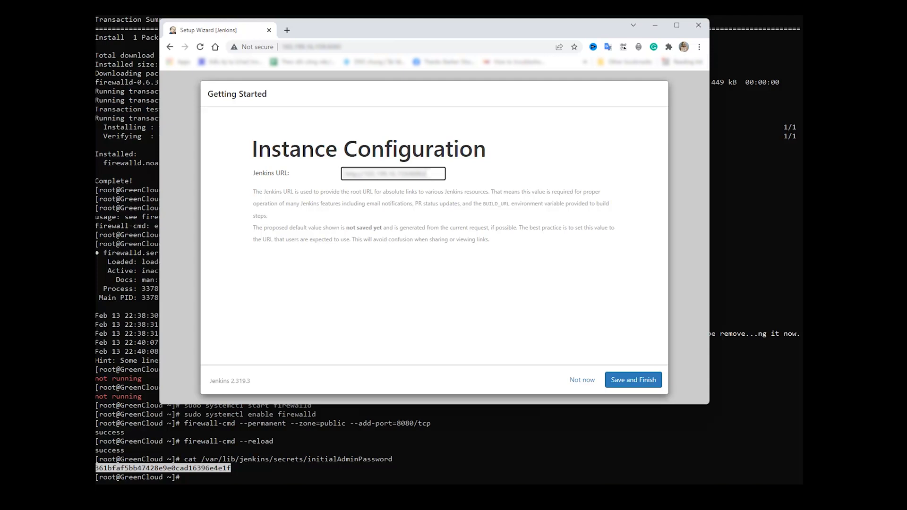
pyautogui.click(632, 379)
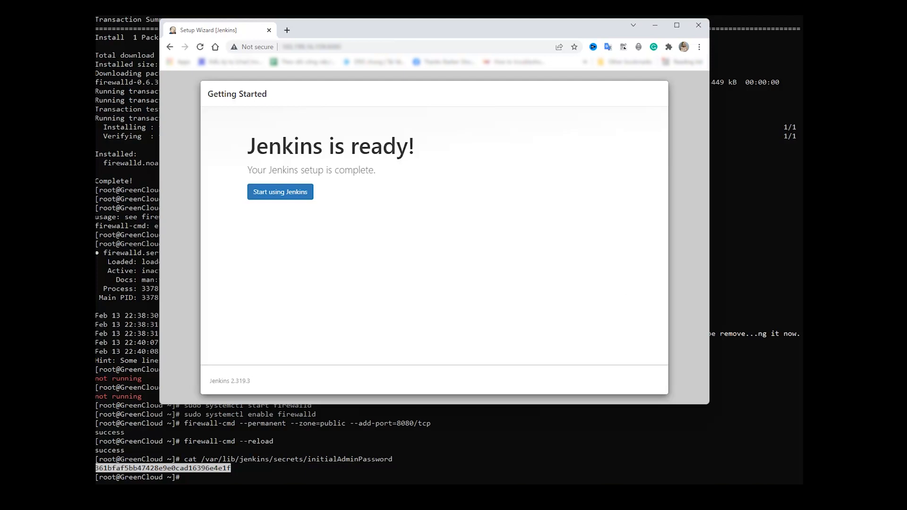
pyautogui.click(279, 192)
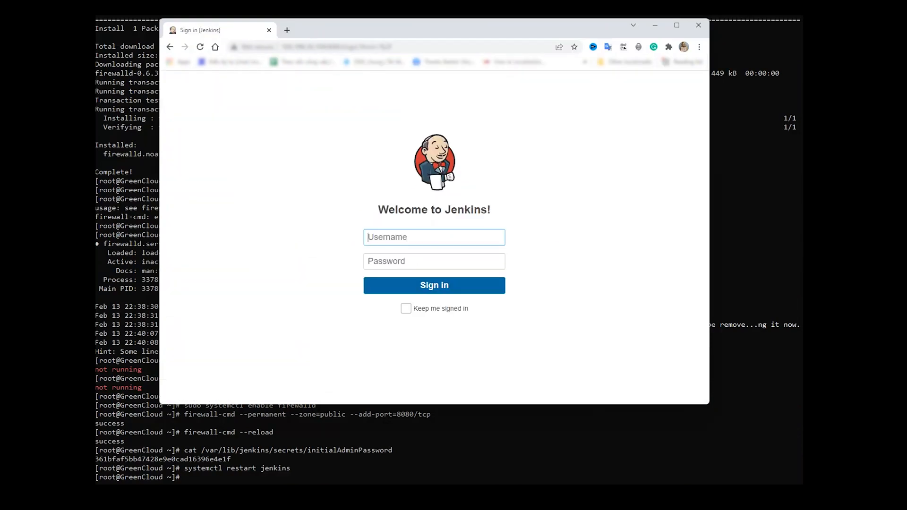
# Sign in to Jenkins as GreenClo to reach the welcome dashboard.
pyautogui.write('GreenCloud')
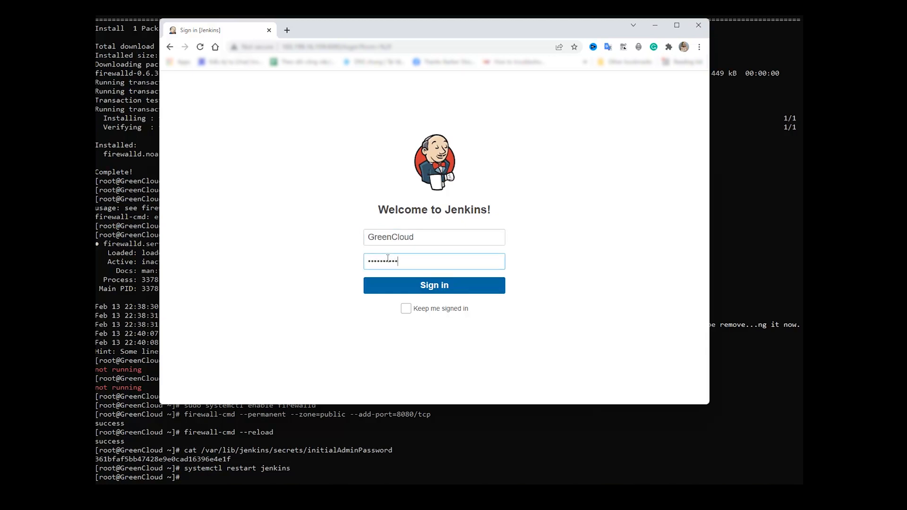
pyautogui.click(434, 284)
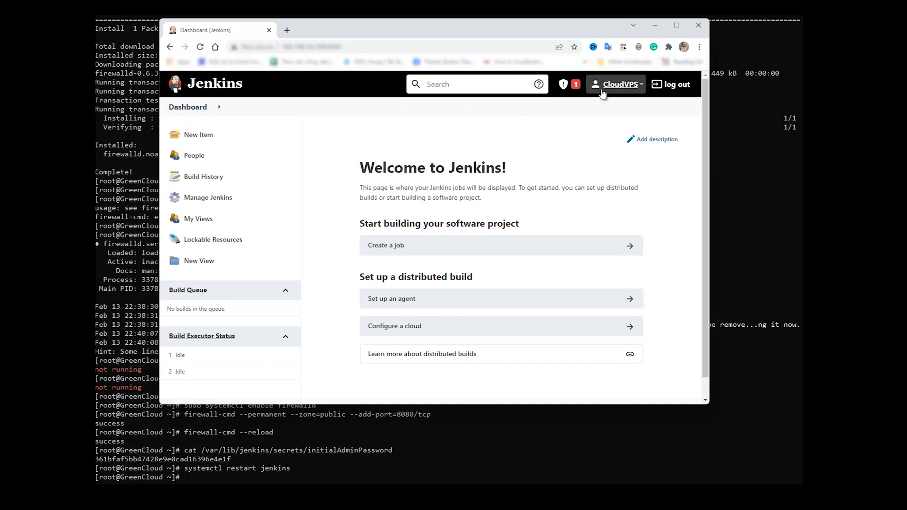
pyautogui.moveTo(399, 167)
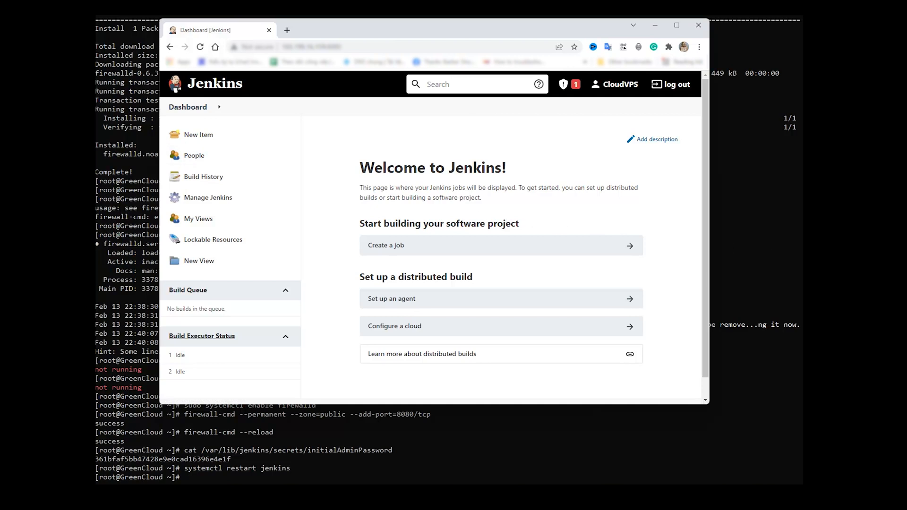
pyautogui.moveTo(202, 88)
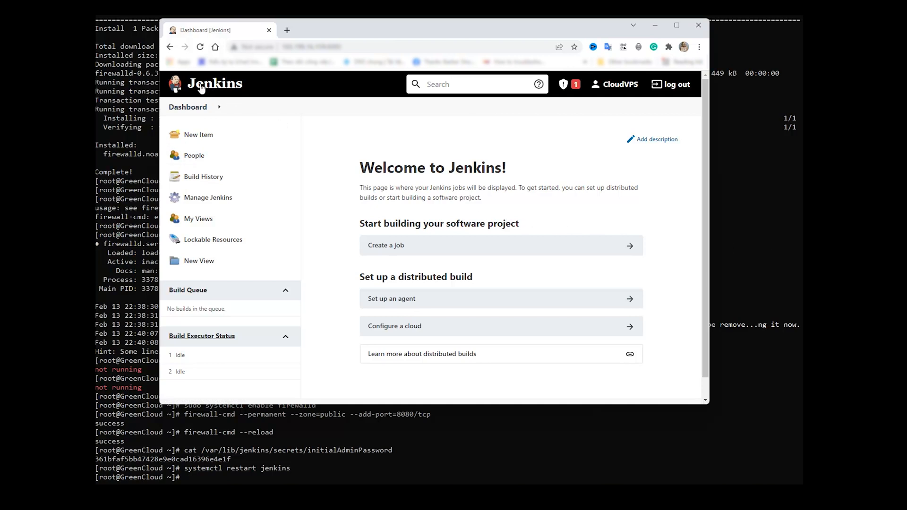